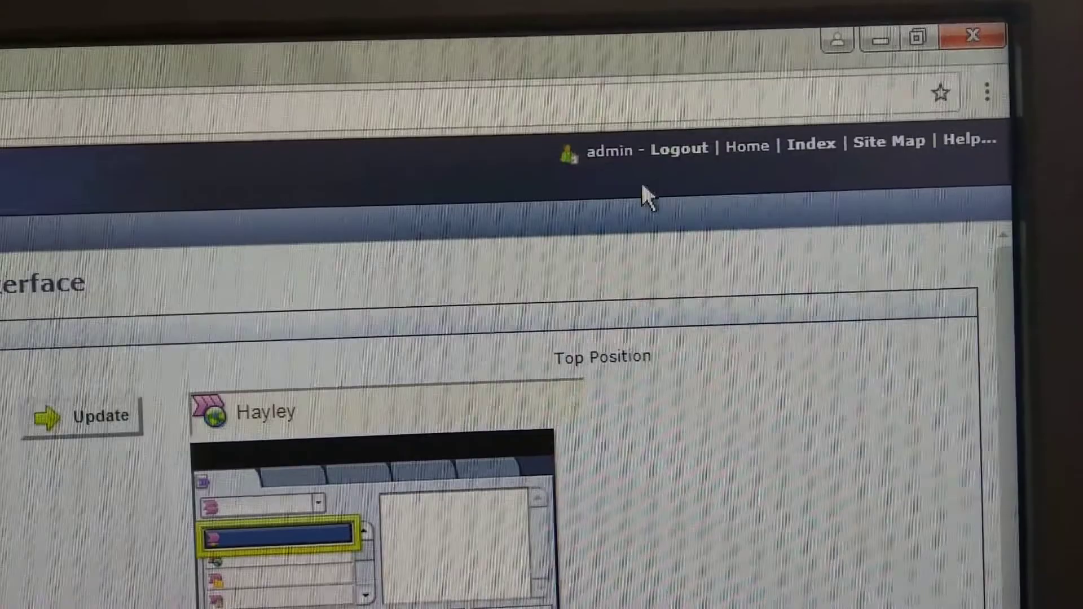
# Reach File Repository Setup under Workflow Scanning in the device Properties
pyautogui.scroll(-3)
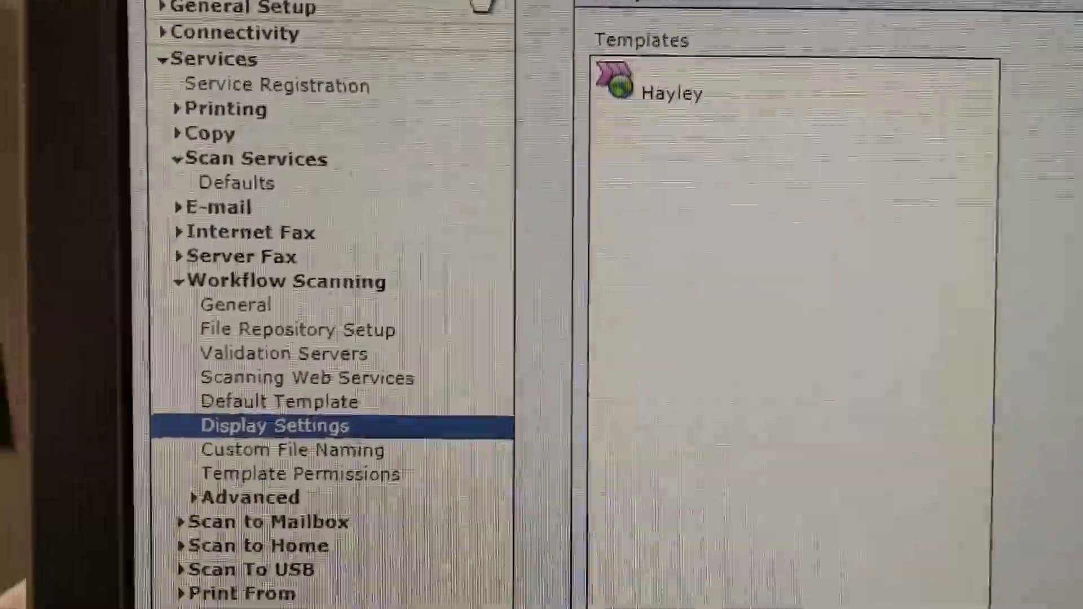
pyautogui.scroll(-3)
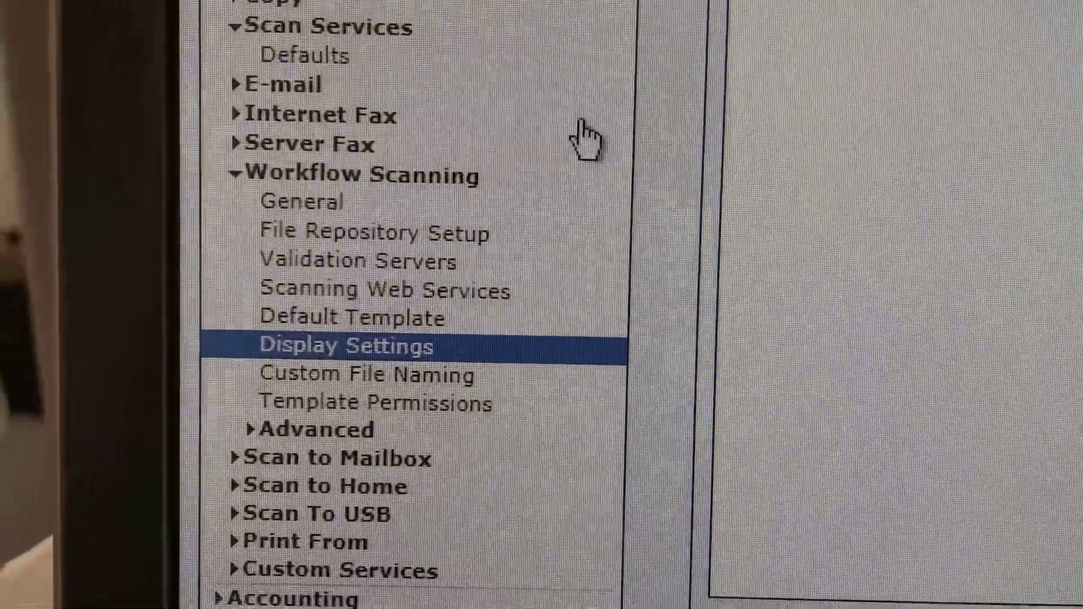
pyautogui.scroll(-3)
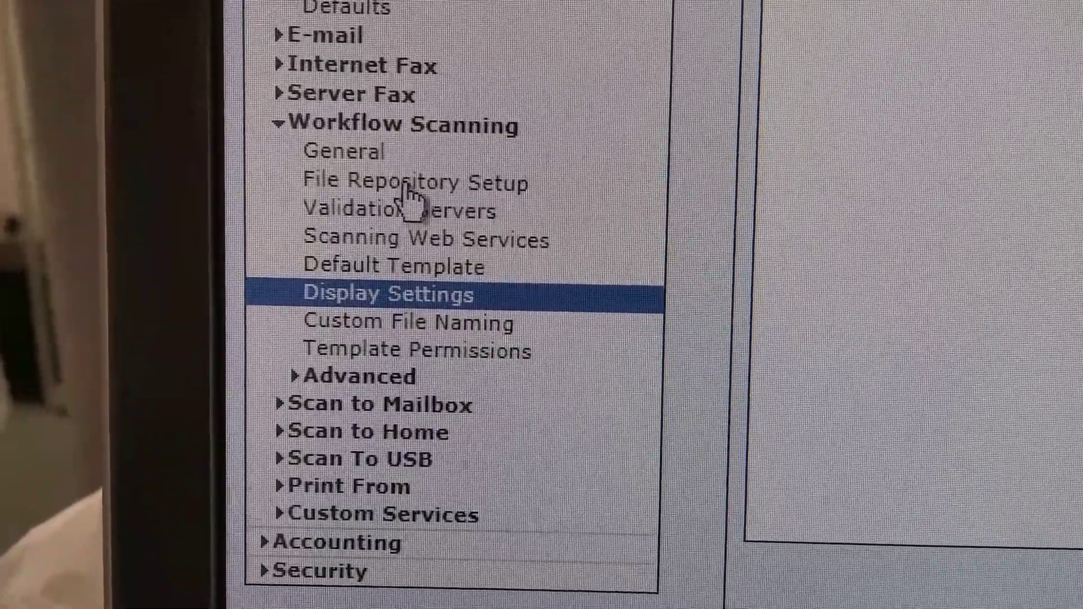
pyautogui.click(414, 183)
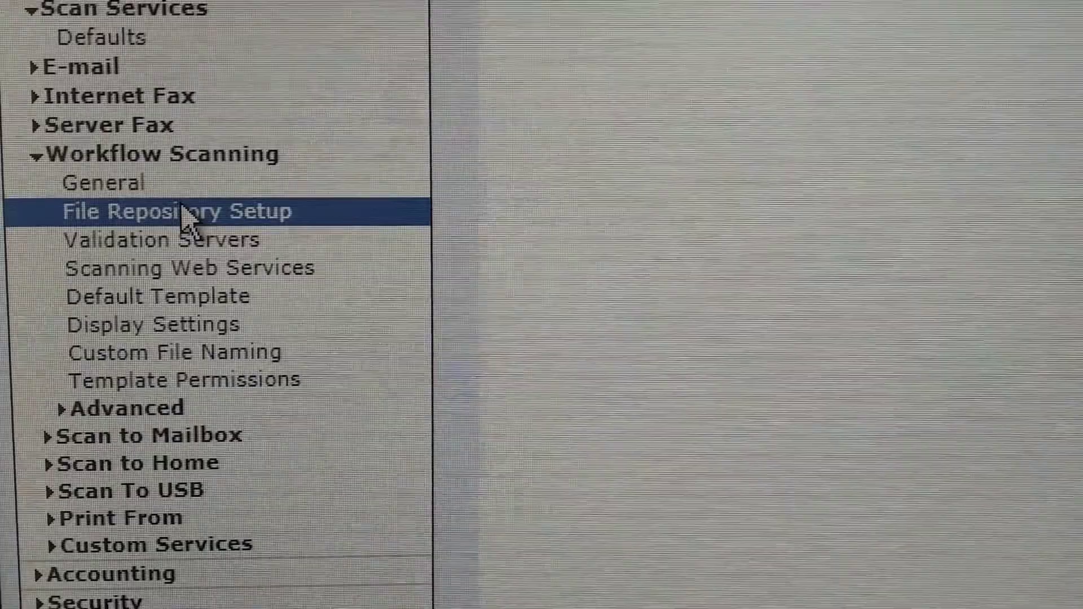
# Add a new, blank File Destination entry to the repository
pyautogui.click(176, 211)
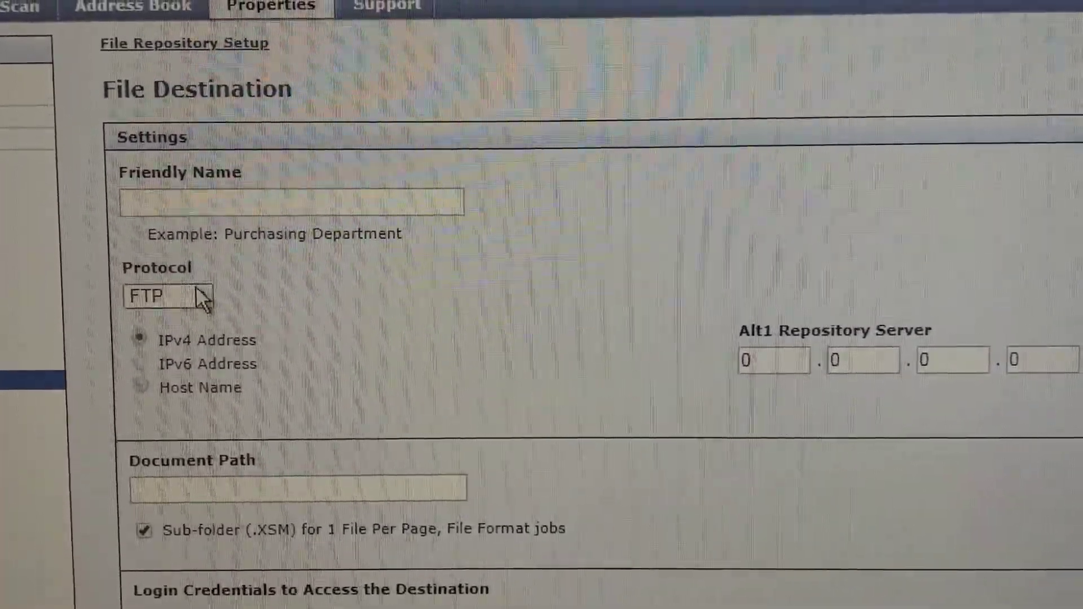
# Make the destination use the SMB protocol on port 445 and review the remaining share fields
pyautogui.click(167, 297)
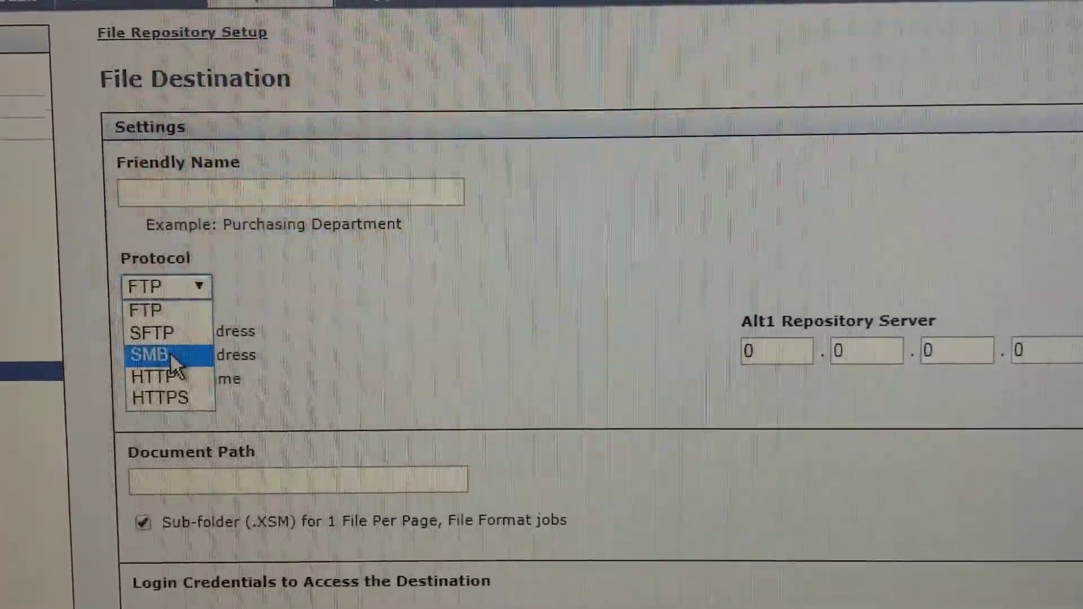
pyautogui.click(149, 356)
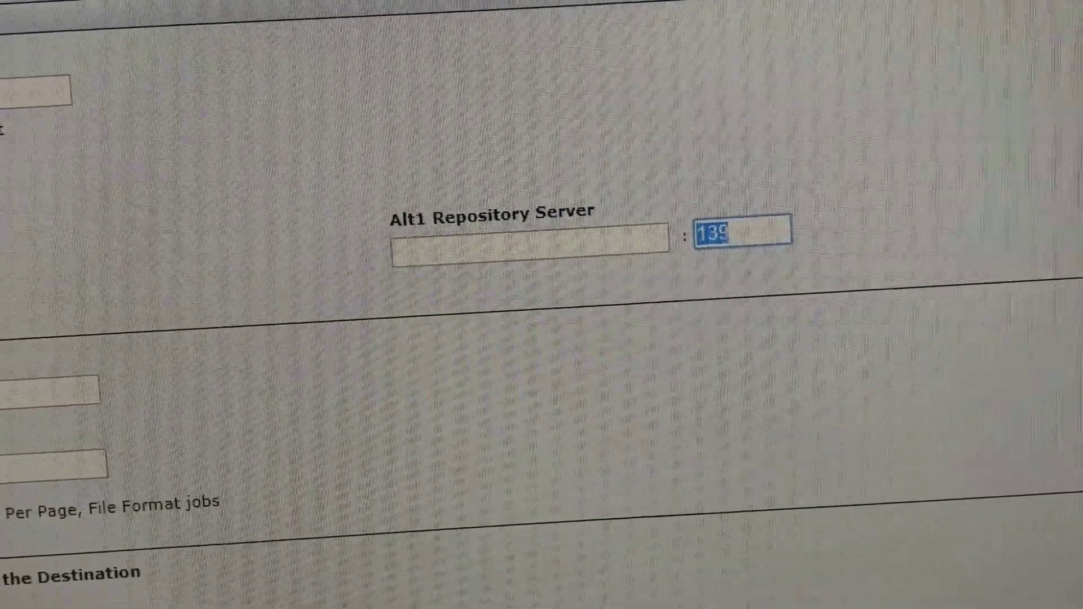
pyautogui.write('445')
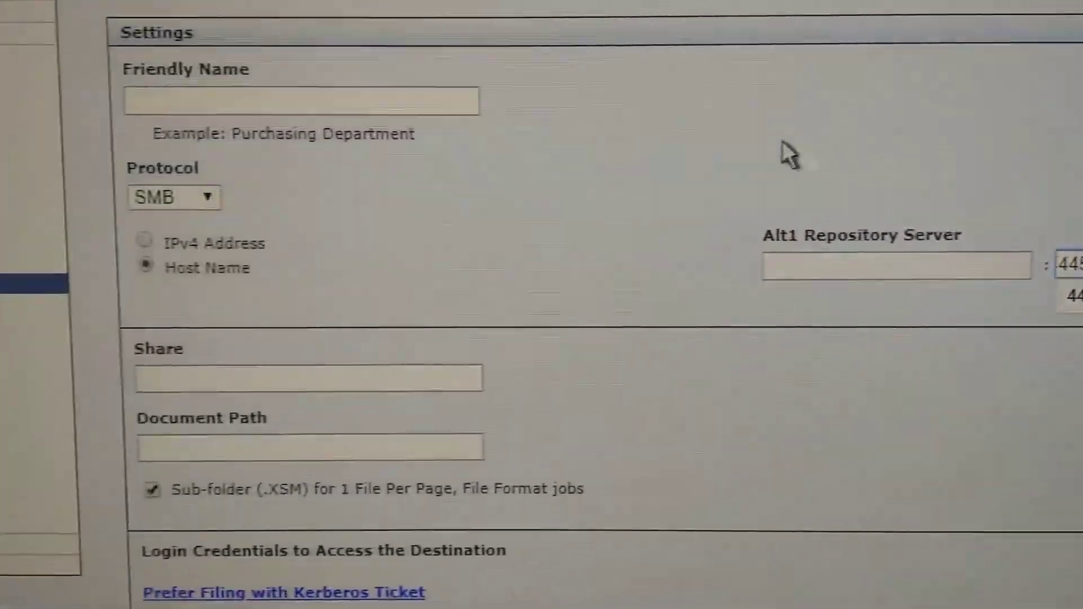
pyautogui.scroll(-3)
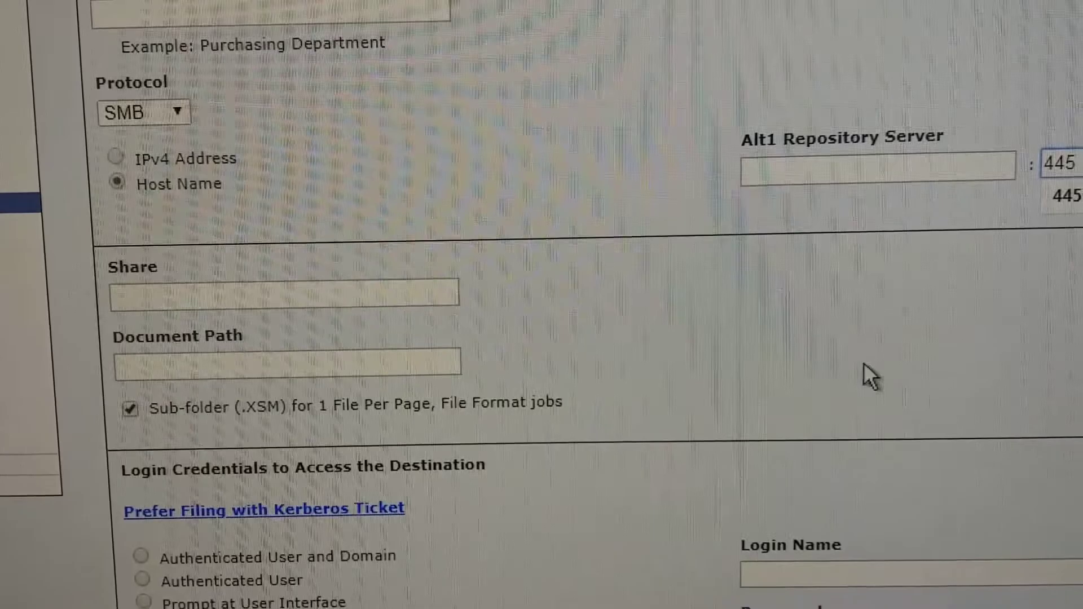
pyautogui.scroll(-3)
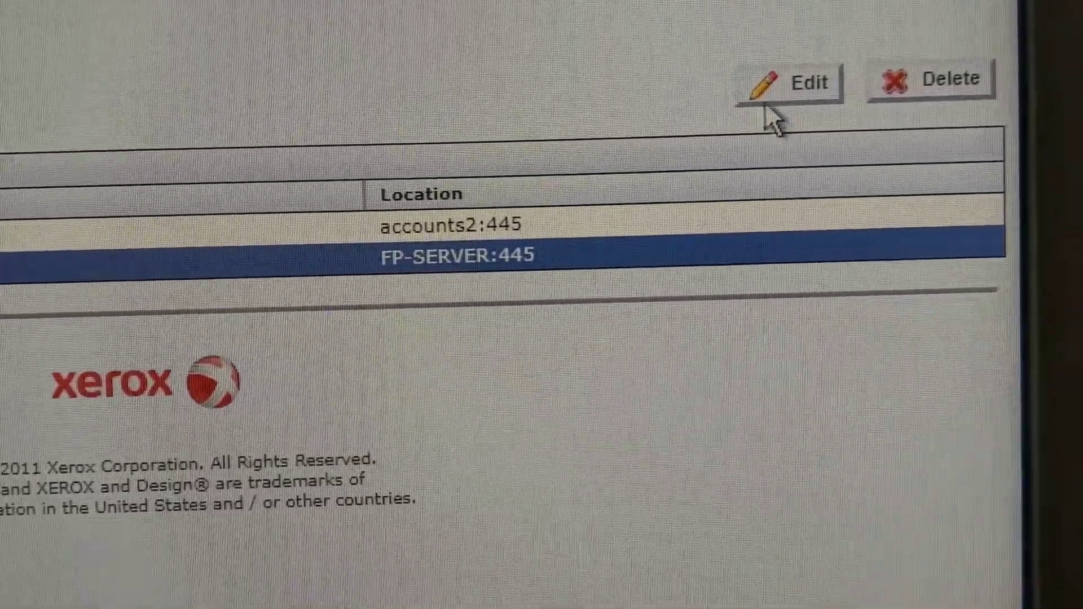
# Review the FP-SERVER destination's SMB host, share and login settings
pyautogui.click(793, 81)
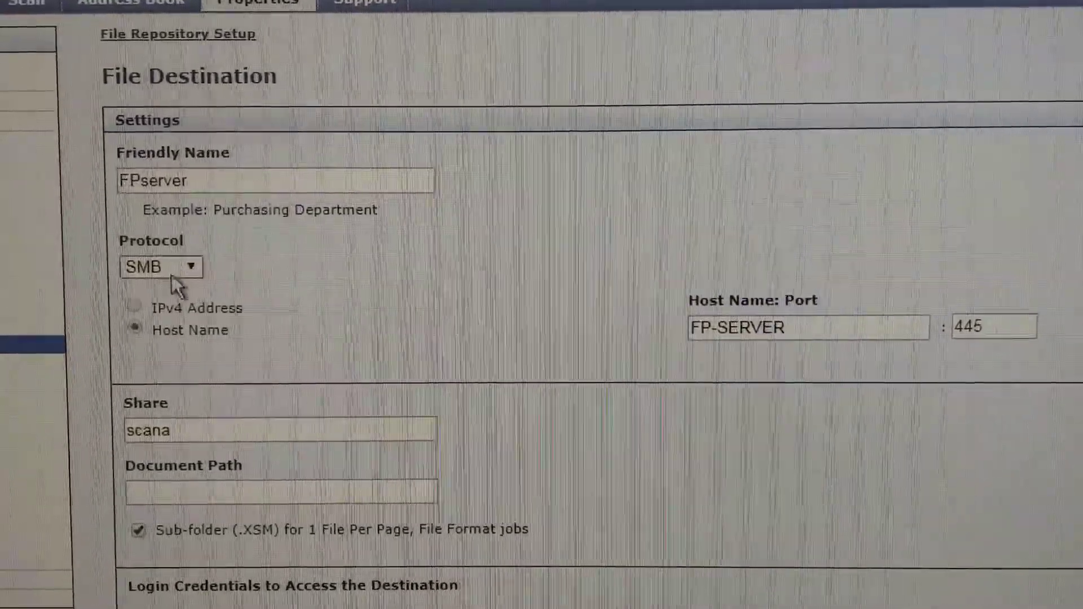
pyautogui.scroll(-3)
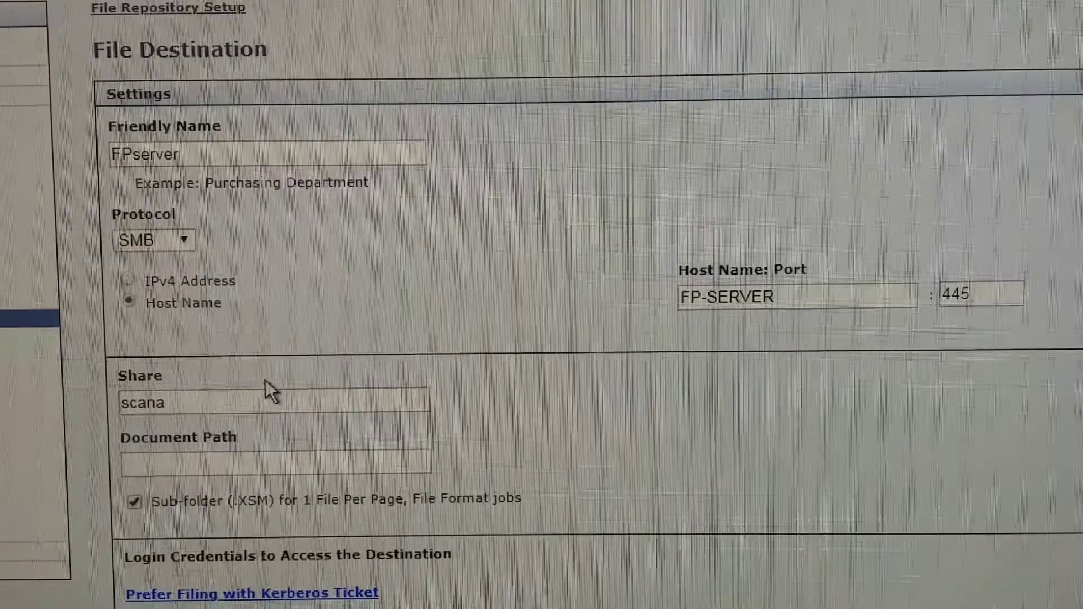
pyautogui.scroll(-3)
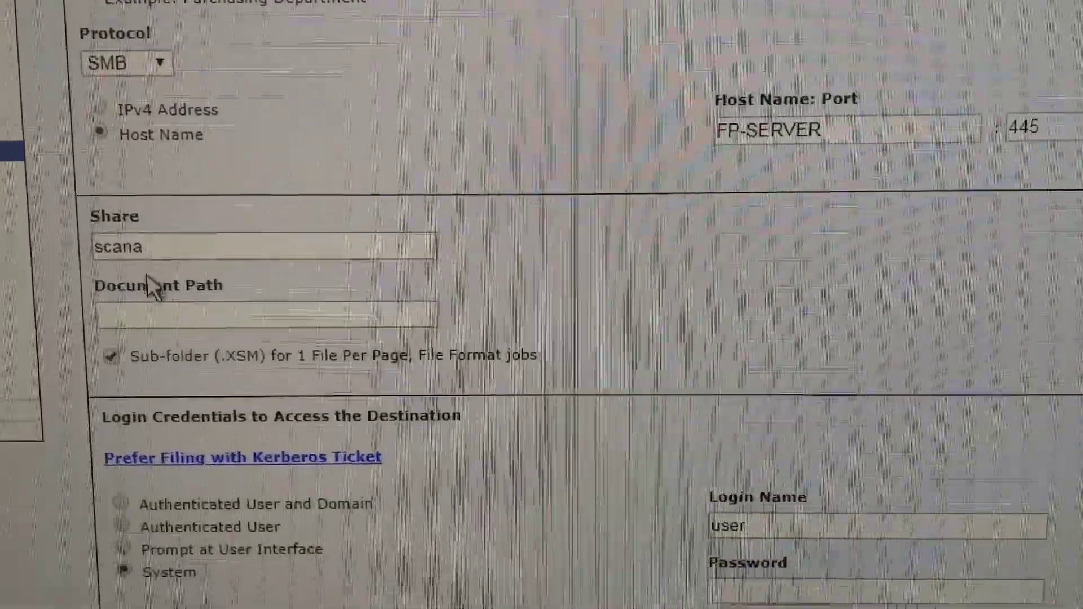
pyautogui.scroll(-3)
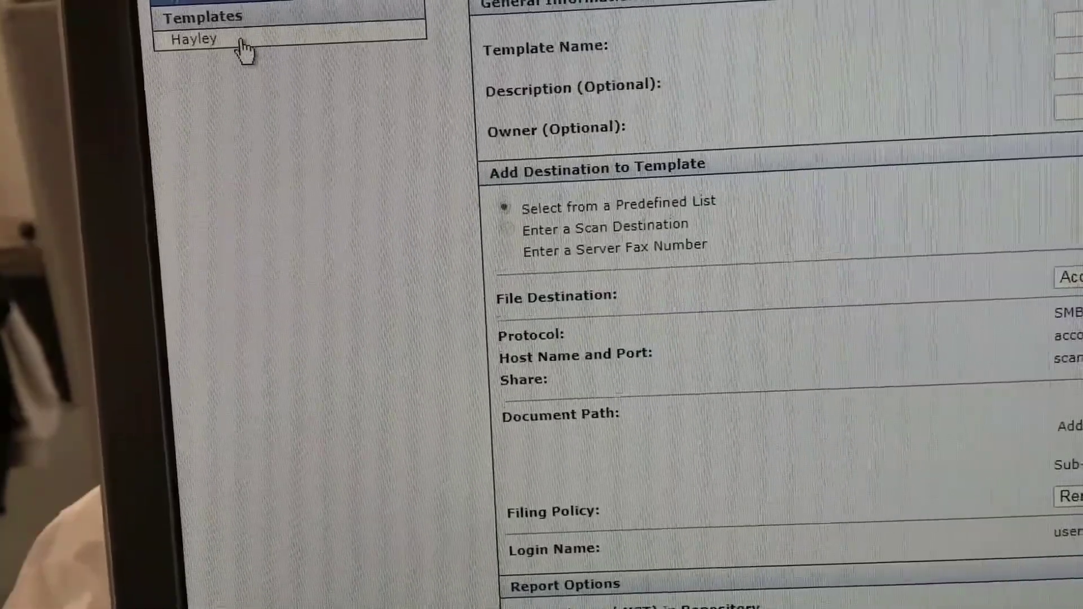
# In the Hayley template, start adding a file destination under File Destinations
pyautogui.click(193, 39)
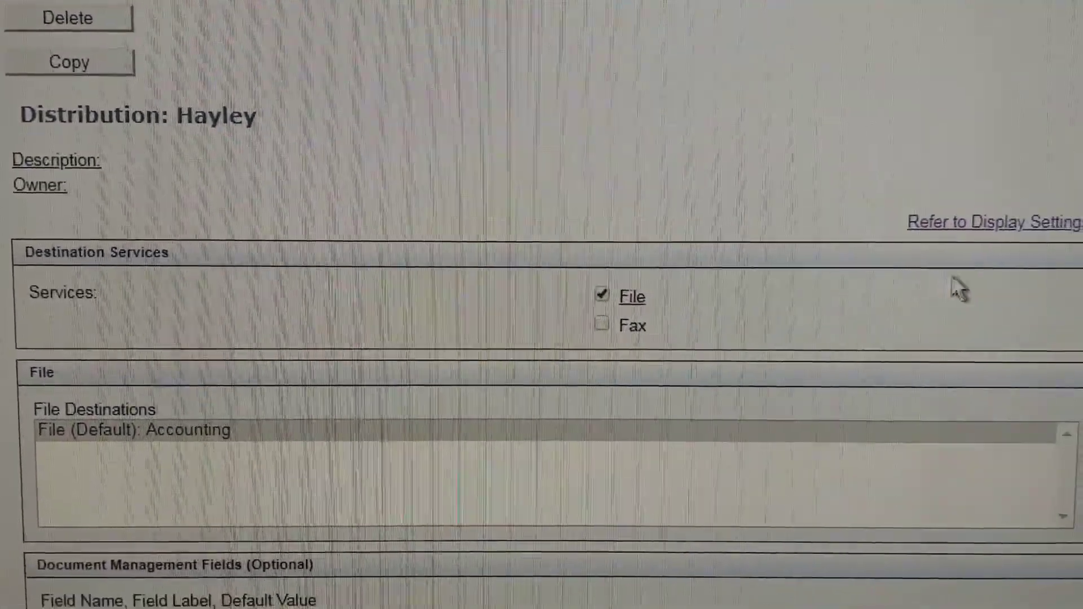
pyautogui.scroll(-3)
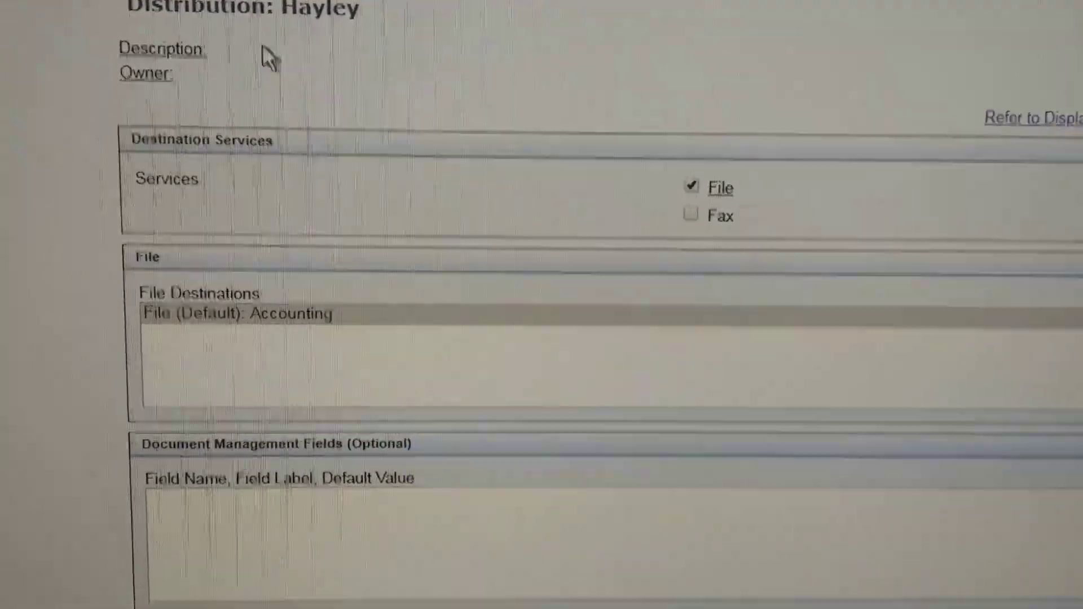
pyautogui.scroll(-3)
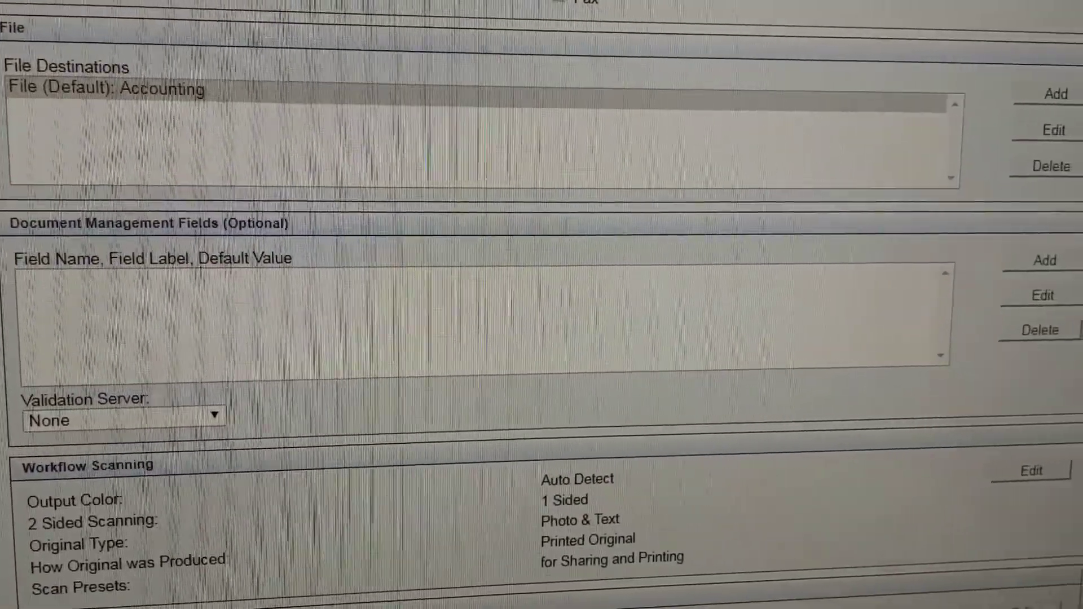
pyautogui.click(105, 160)
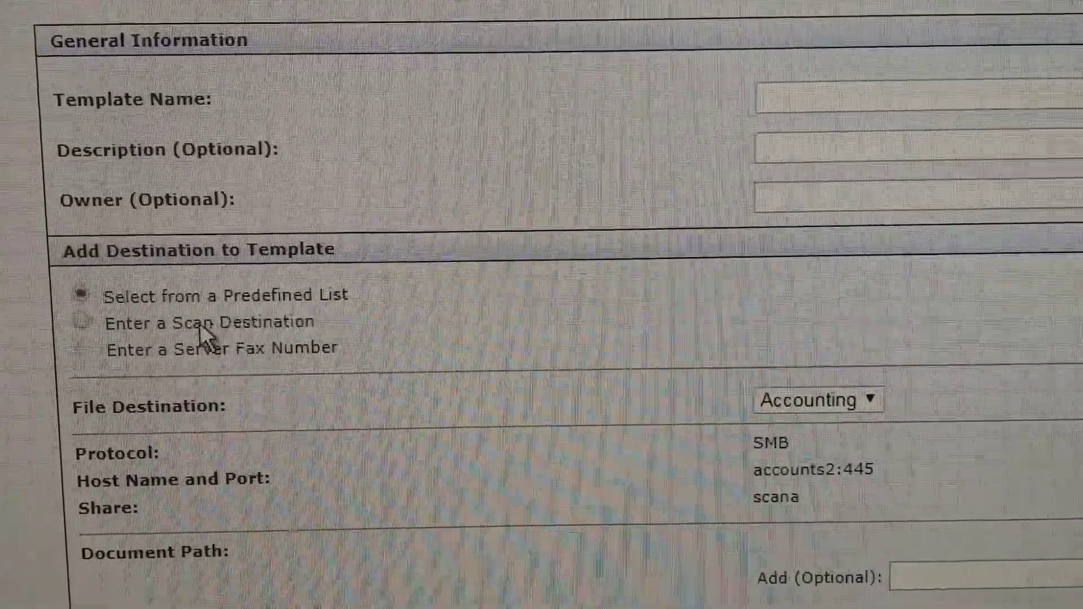
# Assign the Accounting destination to the template, keeping Save Job Log, and confirm with Add
pyautogui.scroll(-3)
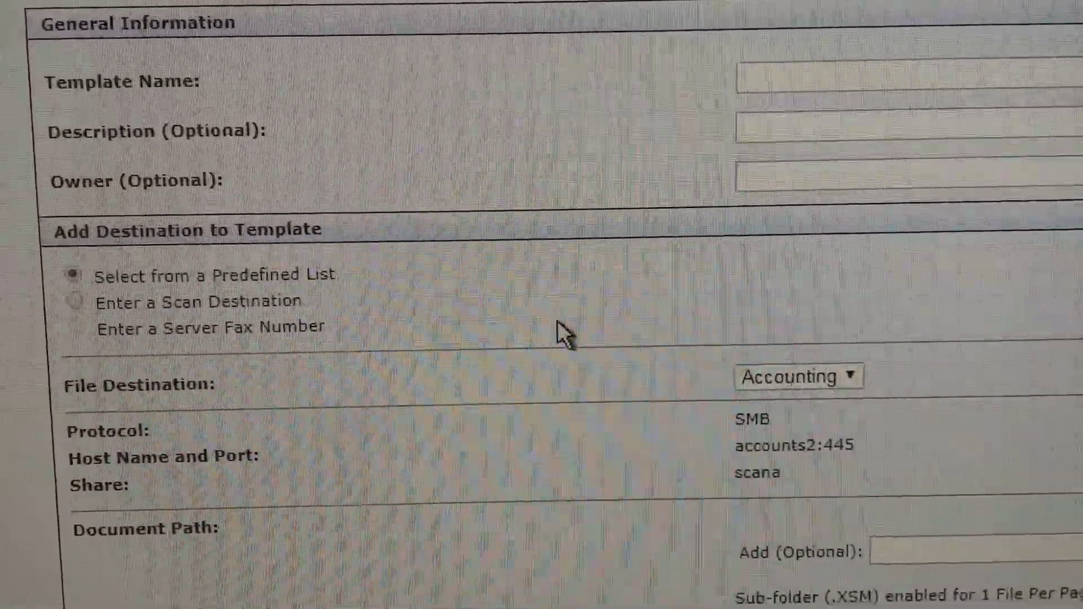
pyautogui.click(798, 377)
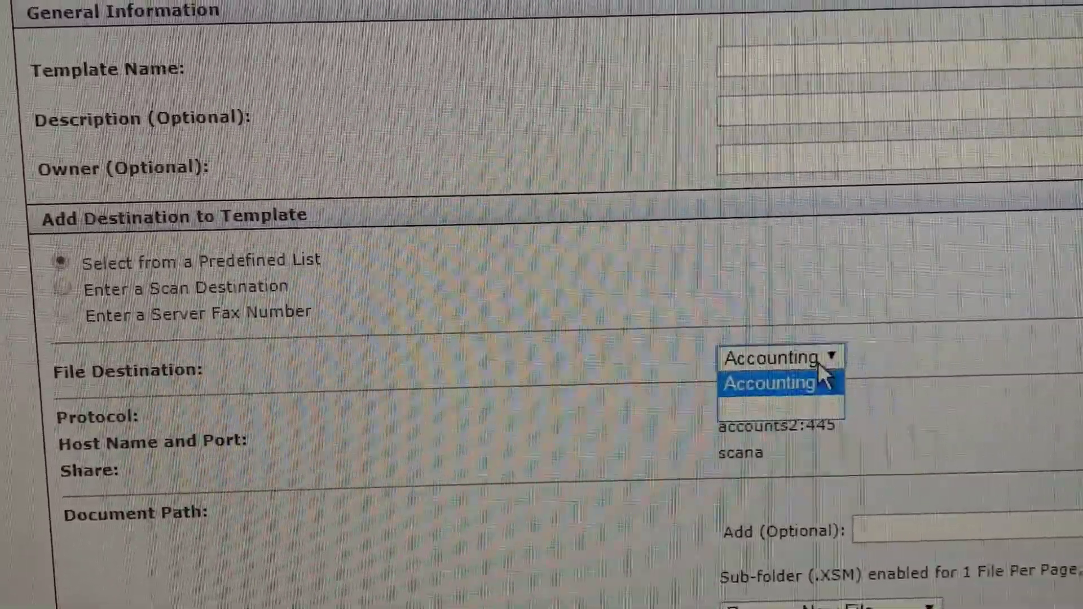
pyautogui.click(765, 384)
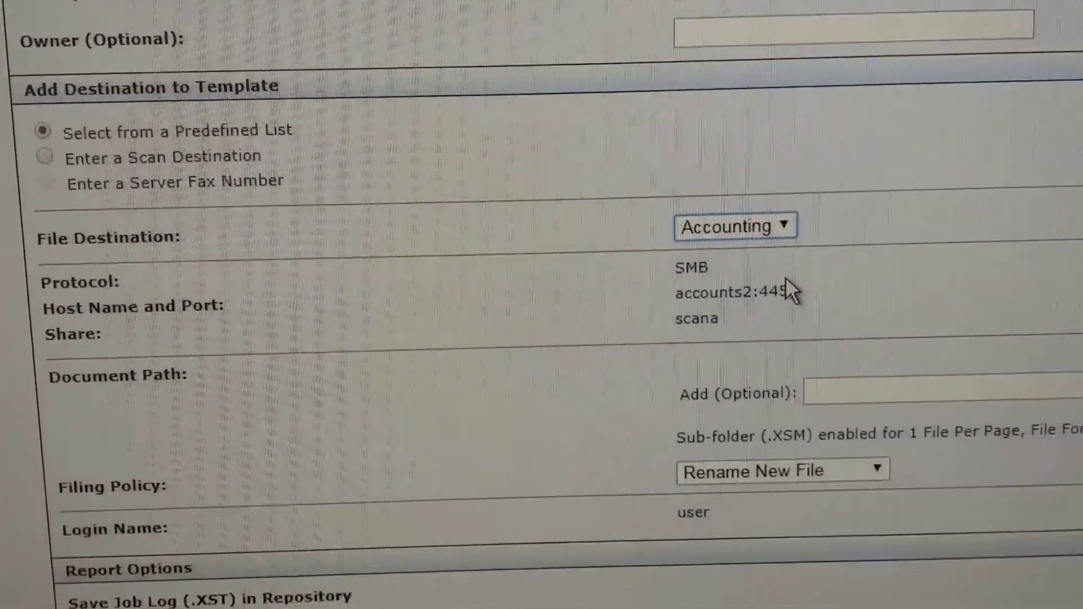
pyautogui.scroll(-3)
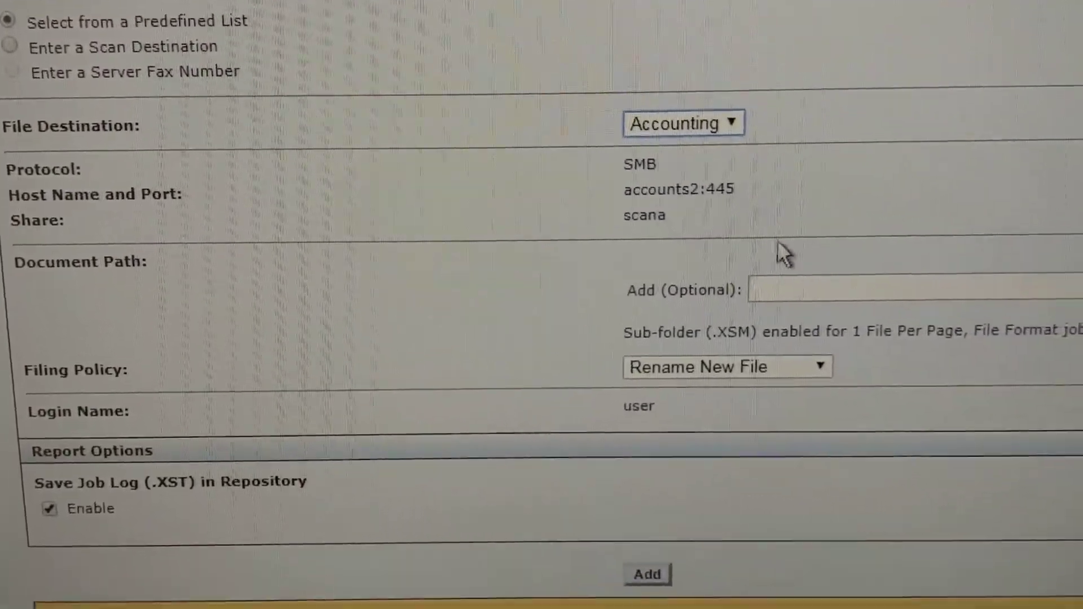
pyautogui.scroll(-3)
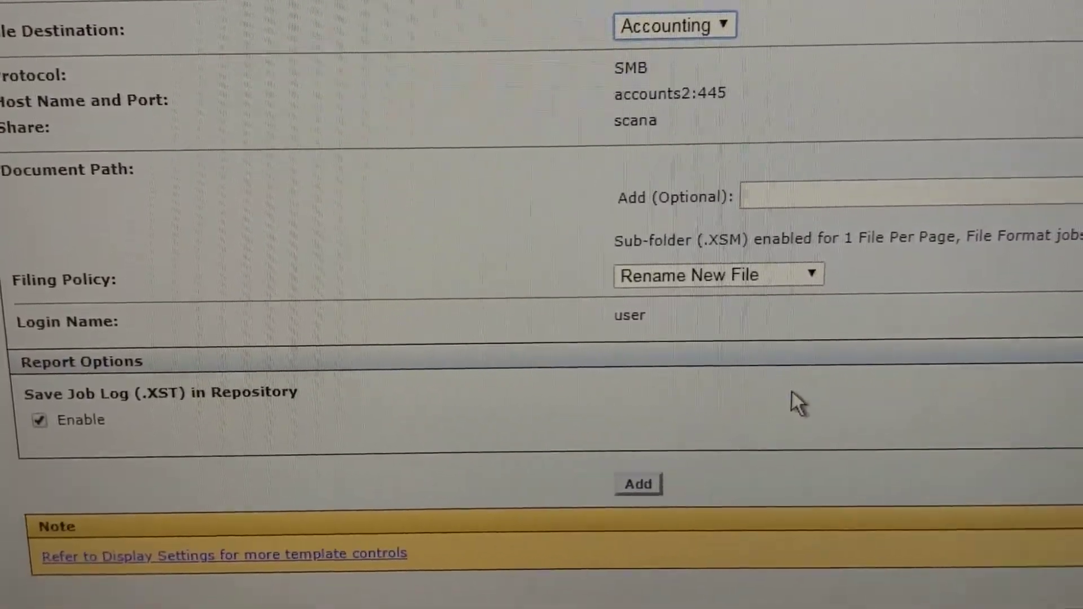
pyautogui.scroll(-3)
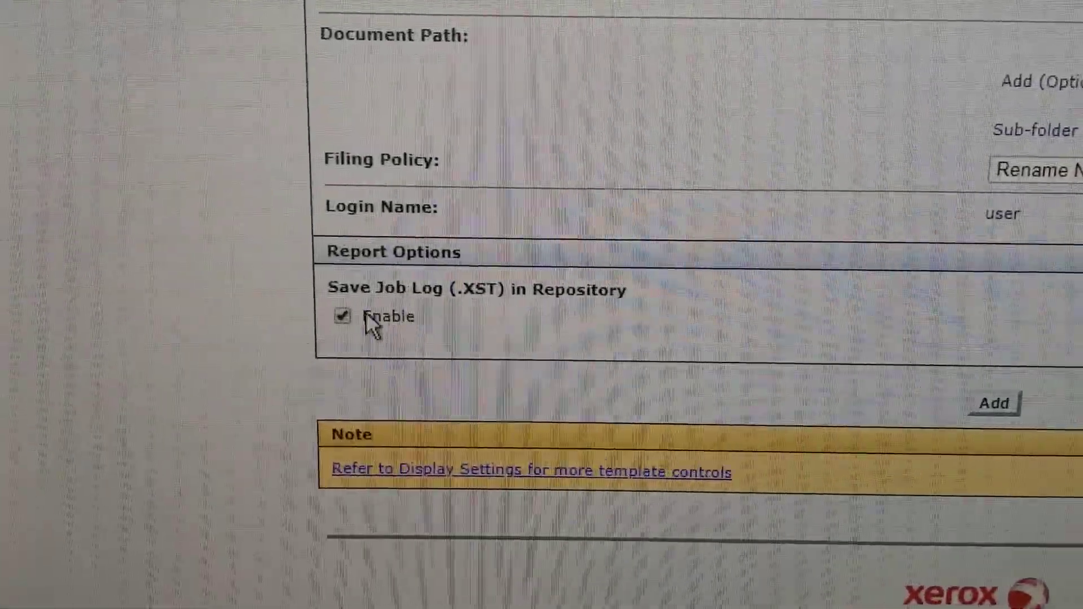
pyautogui.click(341, 316)
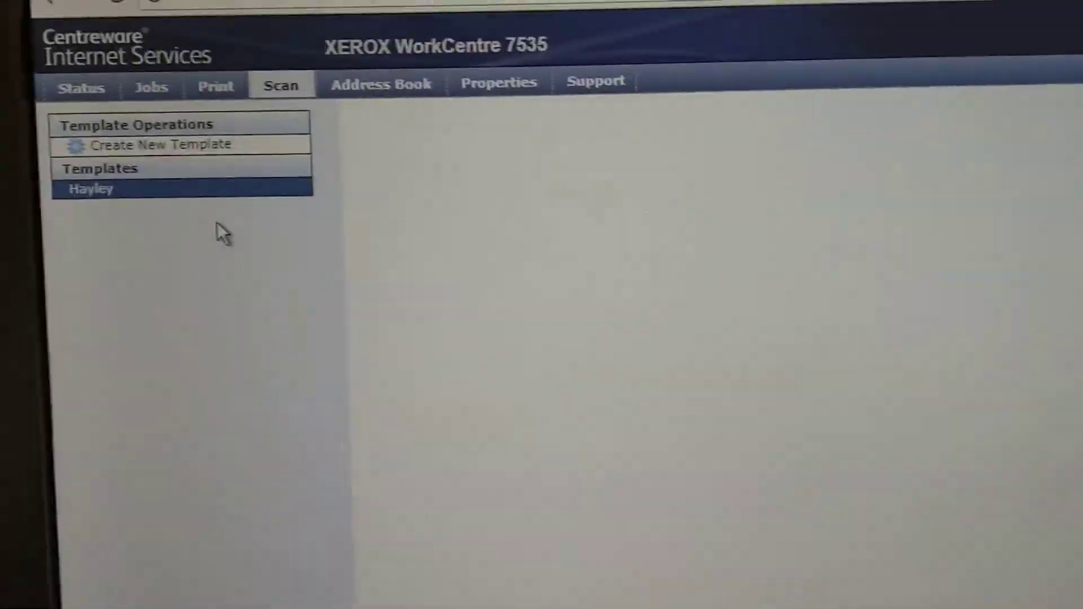
# Review the Hayley template, showing Accounting as its default file destination
pyautogui.click(91, 189)
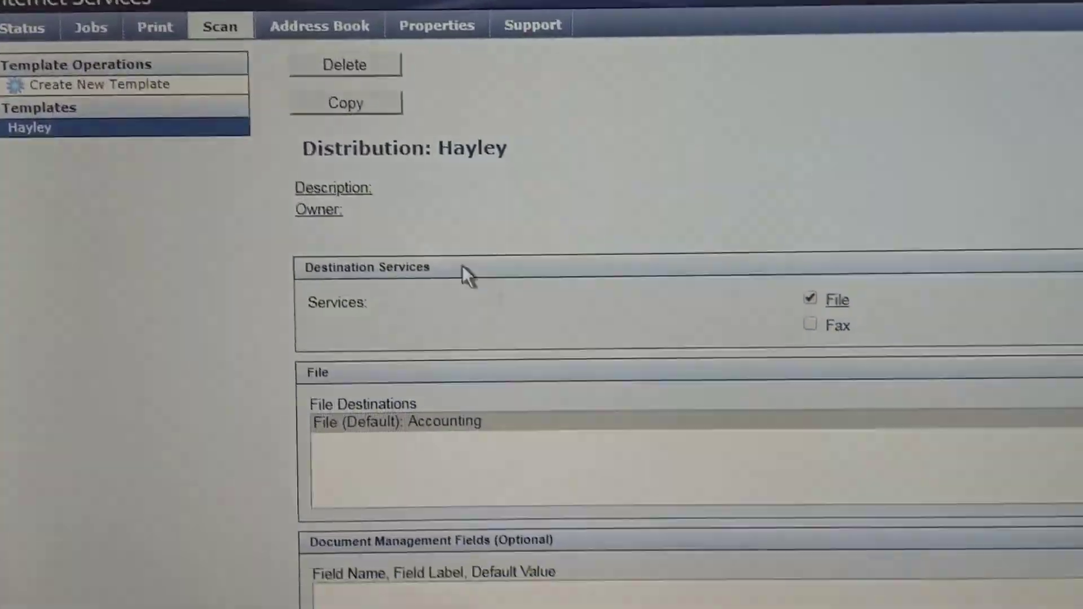
pyautogui.scroll(-3)
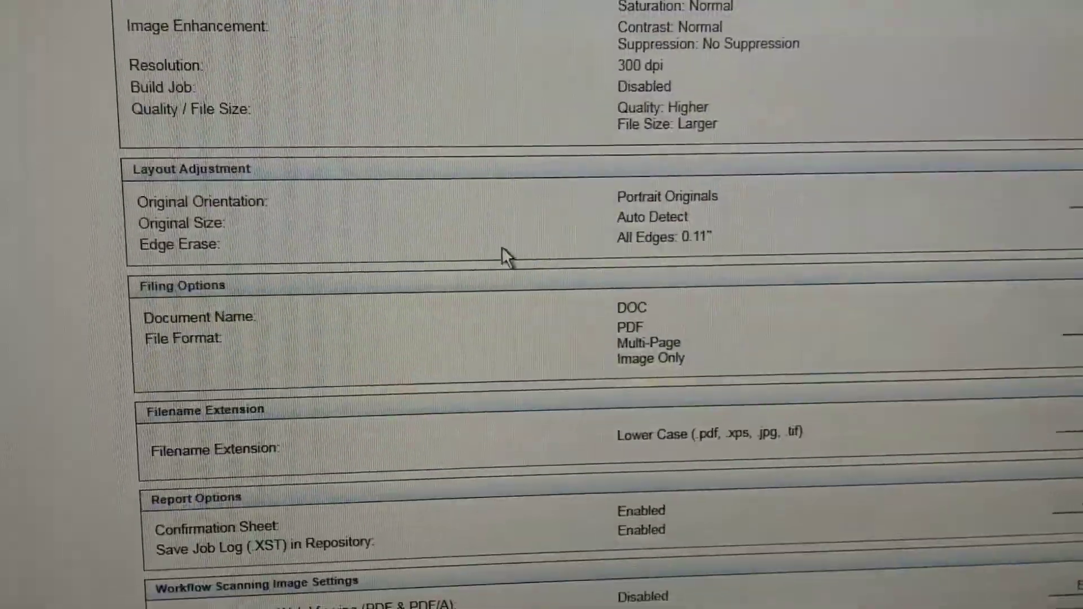